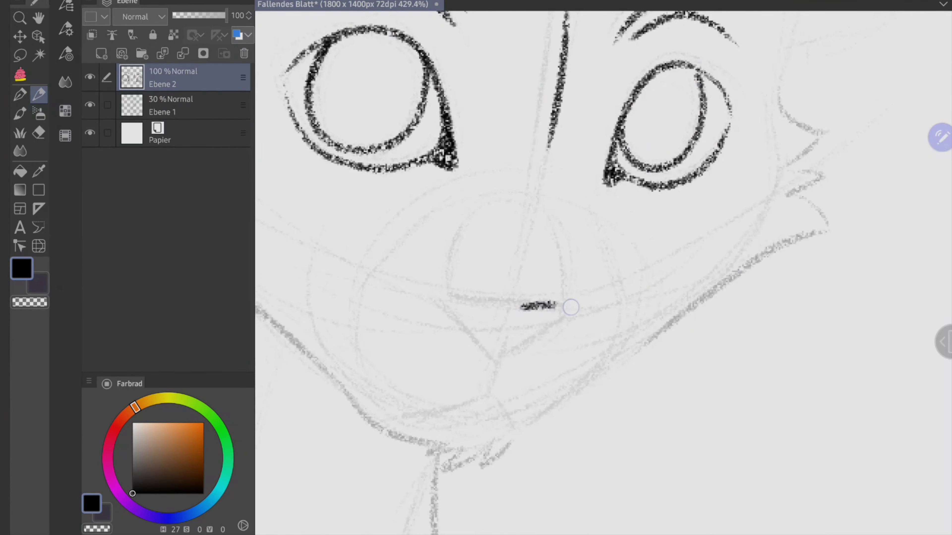
Ink a short dark stroke for the cat's nose between the eyes
{"action": "left_click_drag", "start_coordinate": [522, 307], "coordinate": [512, 359]}
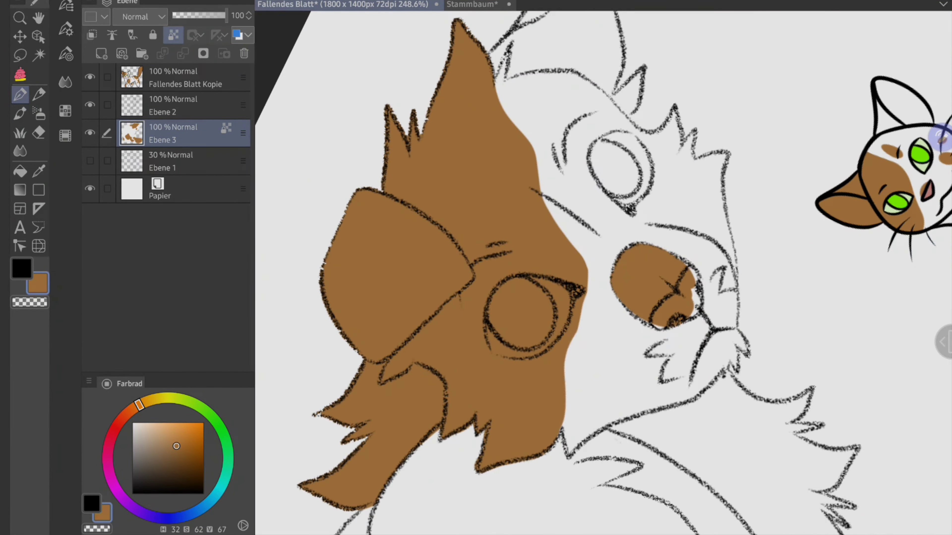
Zoom out so the whole flat-coloured cat canvas fits in view
{"action": "key", "text": "ctrl+-"}
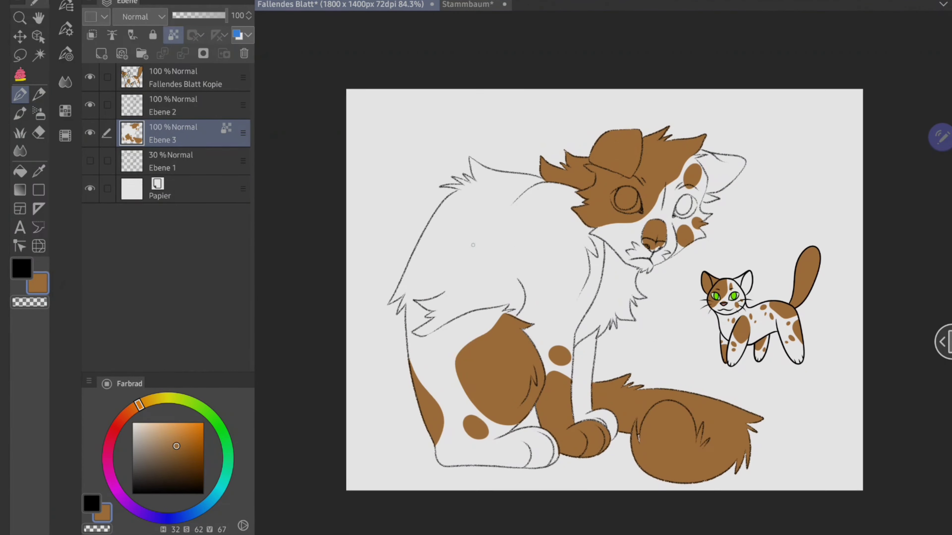